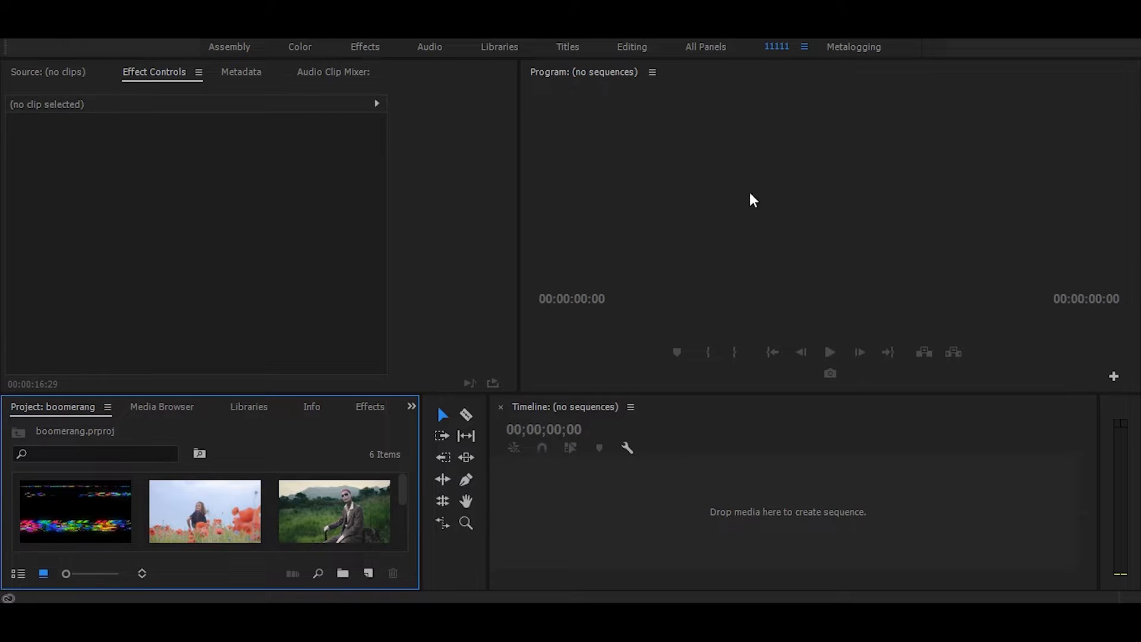
{"action": "mouse_move", "coordinate": [555, 202]}
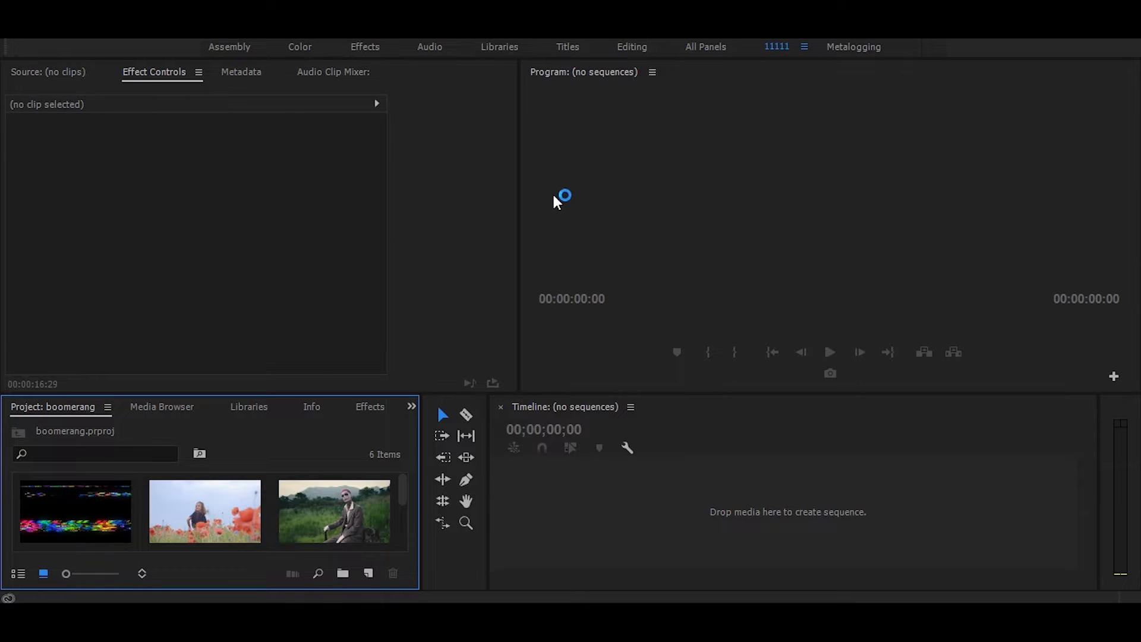
{"action": "mouse_move", "coordinate": [934, 299]}
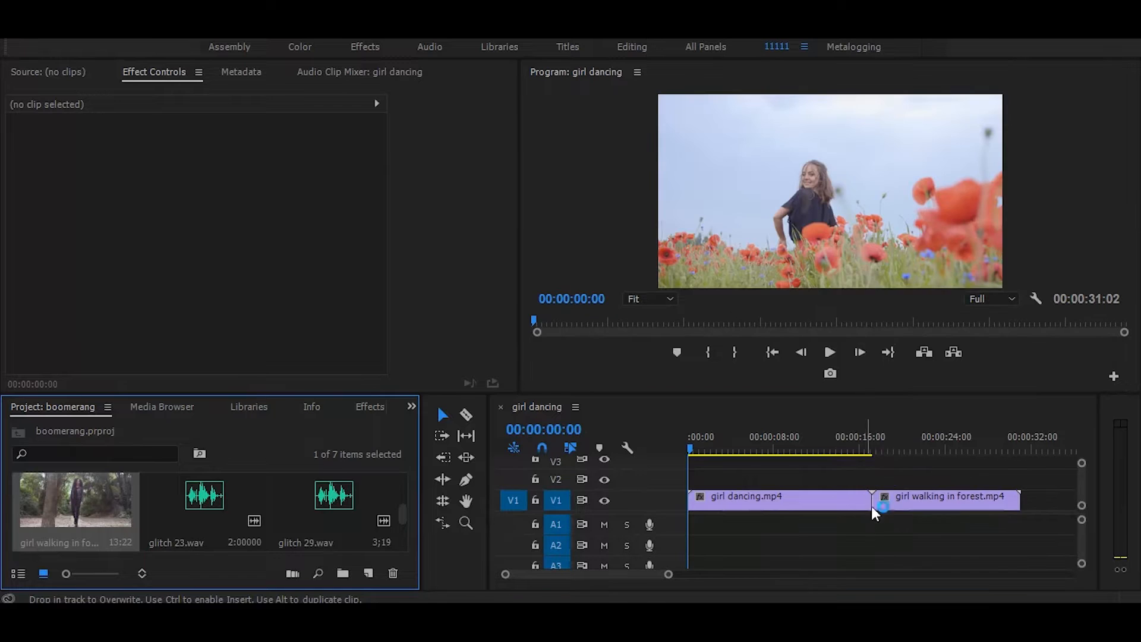
Step: Place girl walking in forest.mp4 after girl dancing.mp4 on V1
{"action": "left_click", "coordinate": [851, 449]}
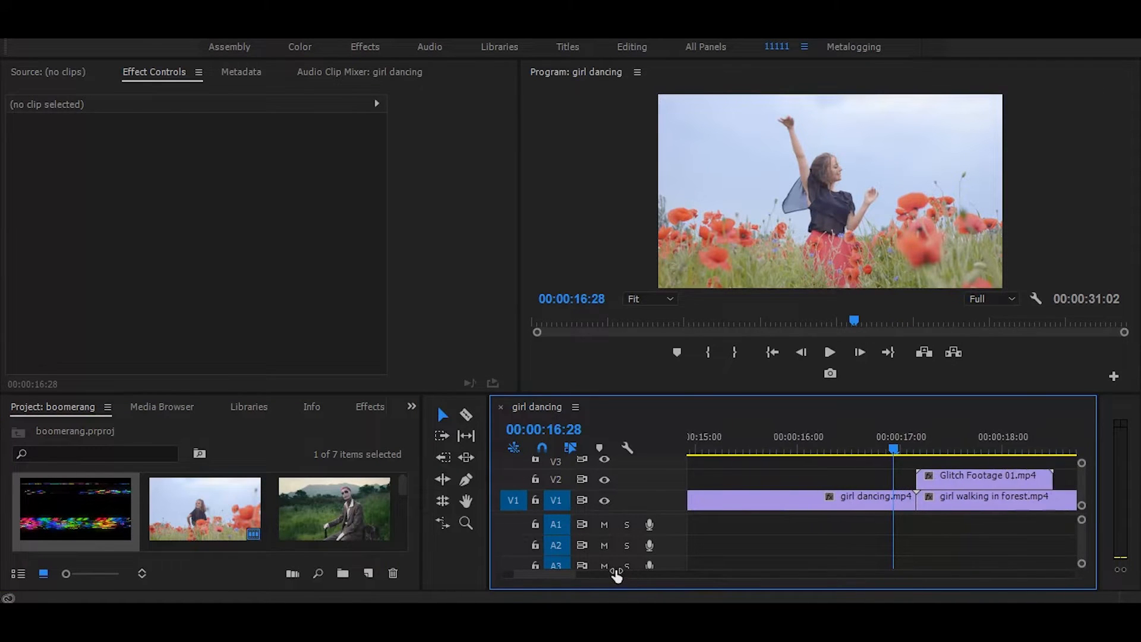
Step: Drop Glitch Footage 01.mp4 onto V2 overlapping the edit point
{"action": "left_click", "coordinate": [983, 475]}
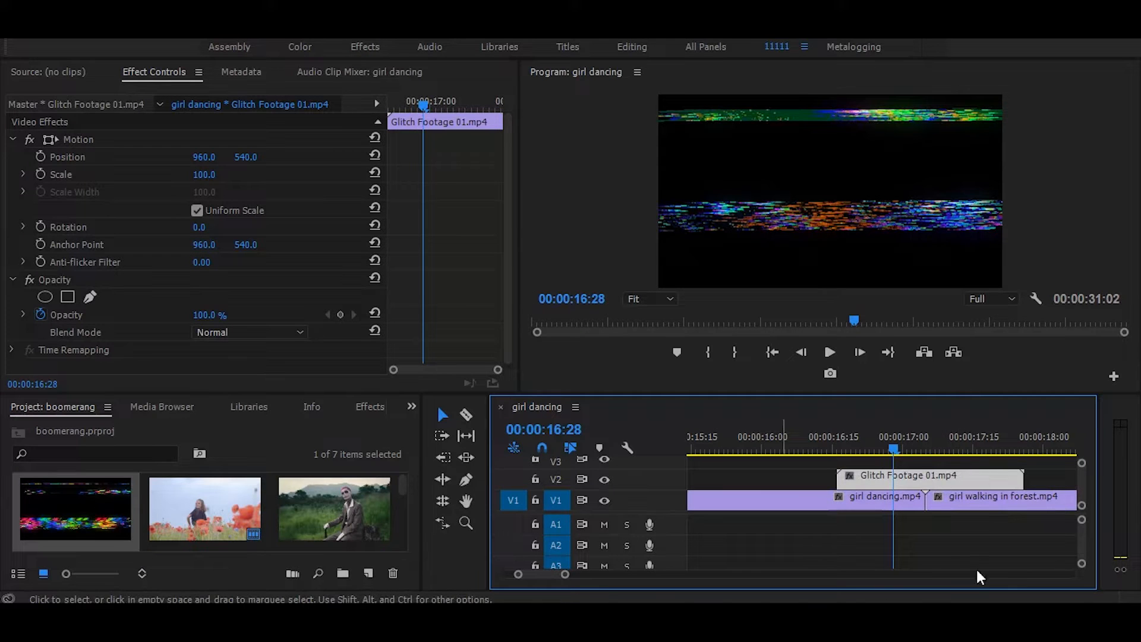
{"action": "mouse_move", "coordinate": [987, 482]}
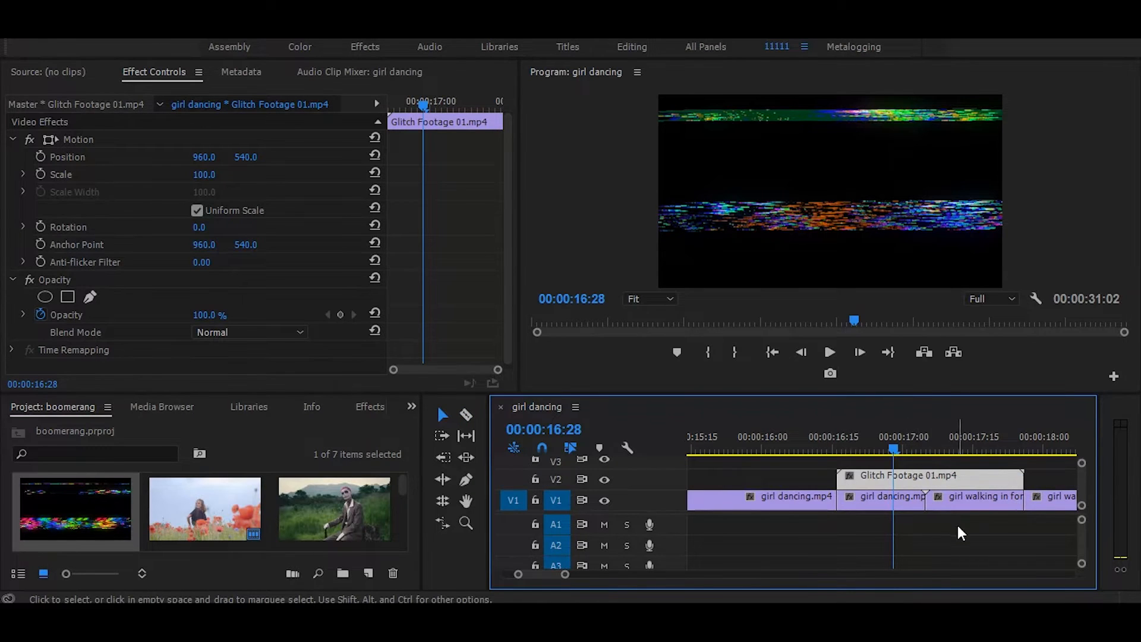
Step: Nest the middle V1 pieces under the glitch clip as Nested Sequence 05
{"action": "right_click", "coordinate": [960, 501]}
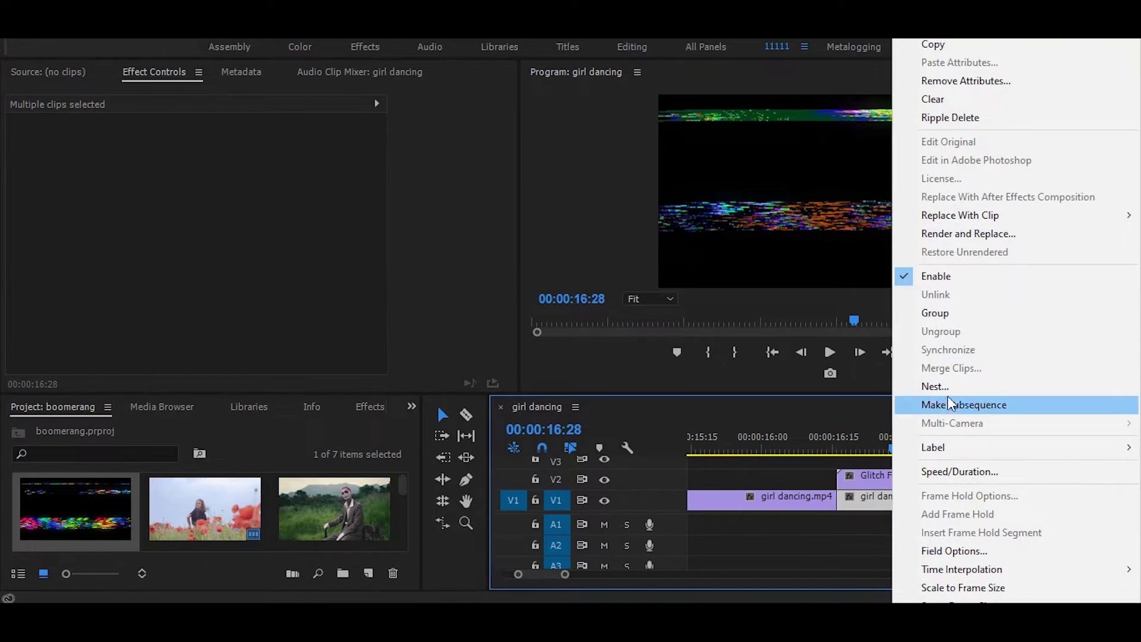
{"action": "left_click", "coordinate": [935, 385]}
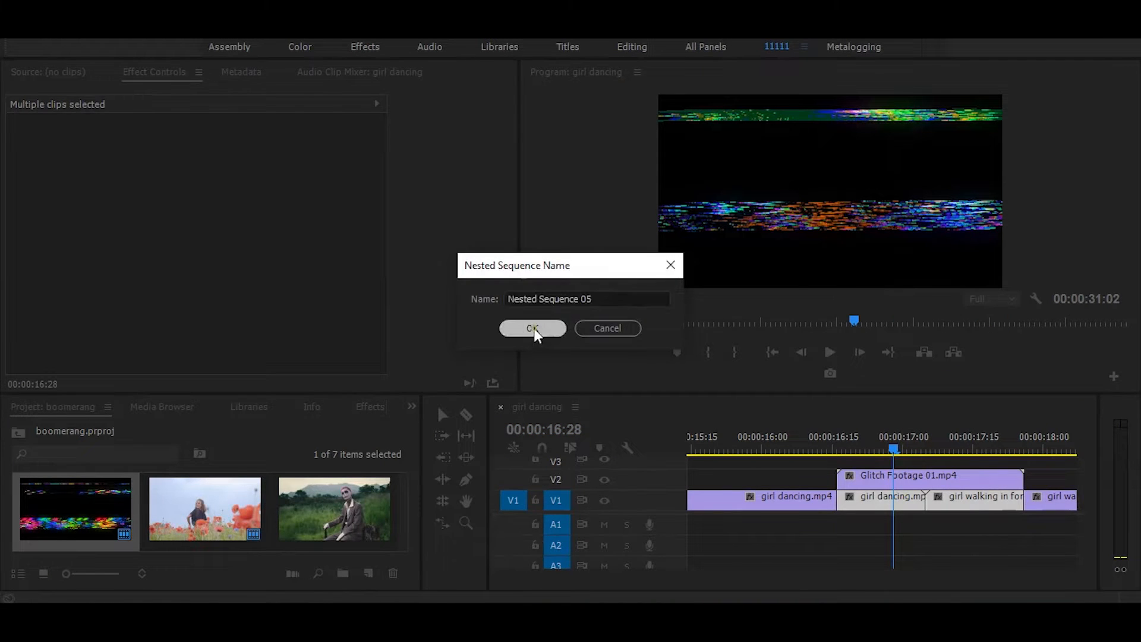
{"action": "left_click", "coordinate": [533, 328]}
{"action": "type", "text": "posterize t"}
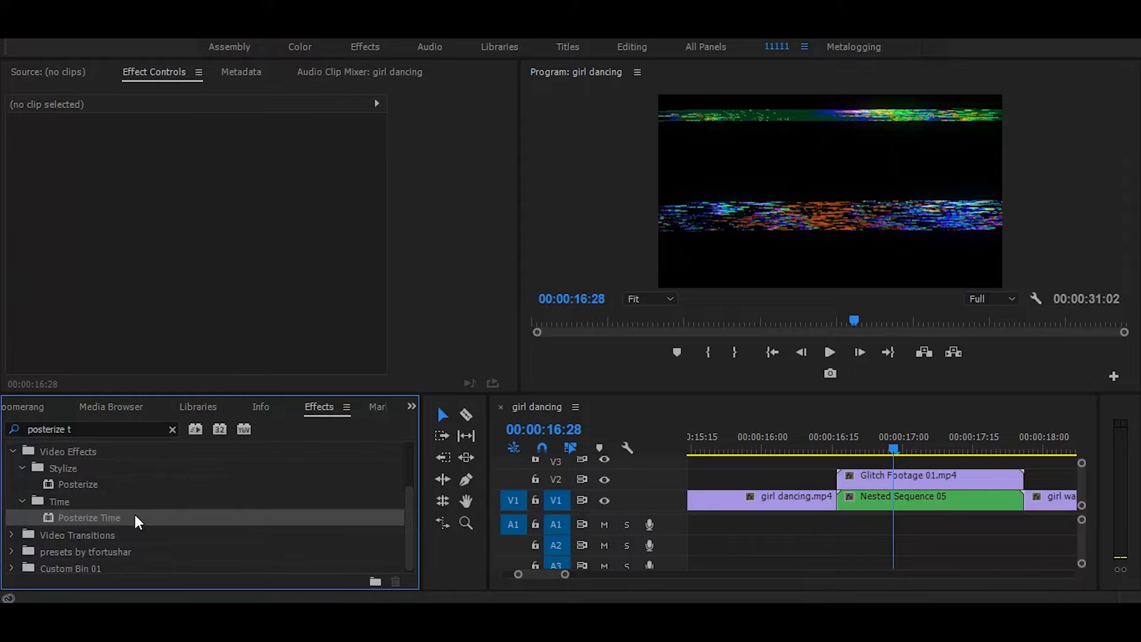
{"action": "mouse_move", "coordinate": [145, 515]}
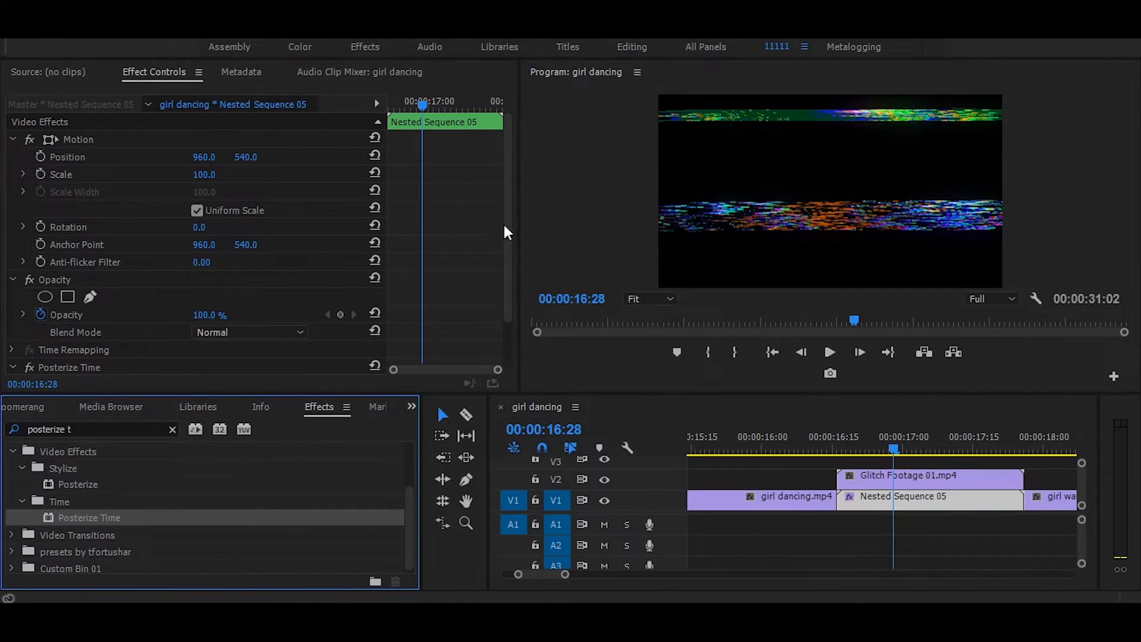
Step: Locate Posterize Time in the Effects panel for Nested Sequence 05
{"action": "scroll", "scroll_direction": "down", "scroll_amount": 3}
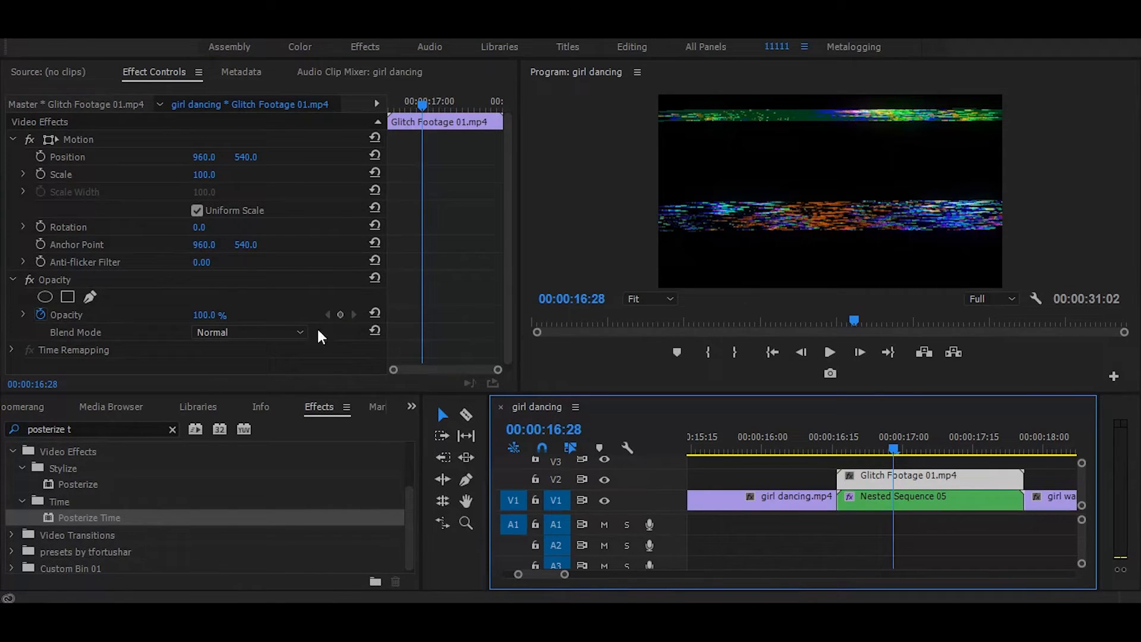
Step: Set Glitch Footage 01's Opacity blend mode to Screen
{"action": "left_click", "coordinate": [248, 332]}
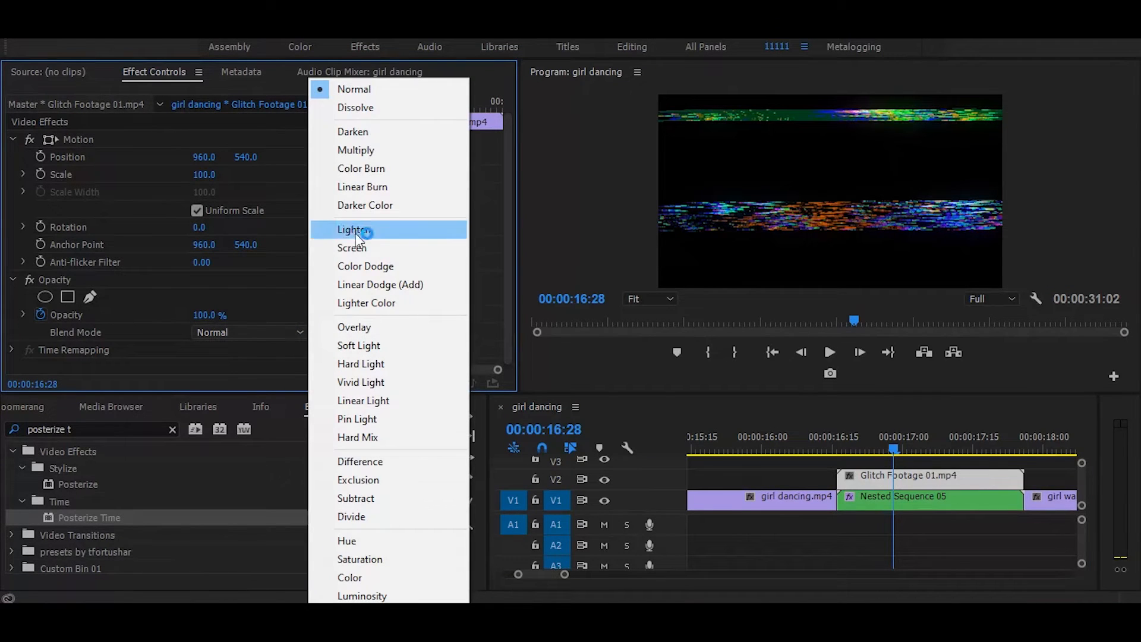
{"action": "left_click", "coordinate": [352, 247]}
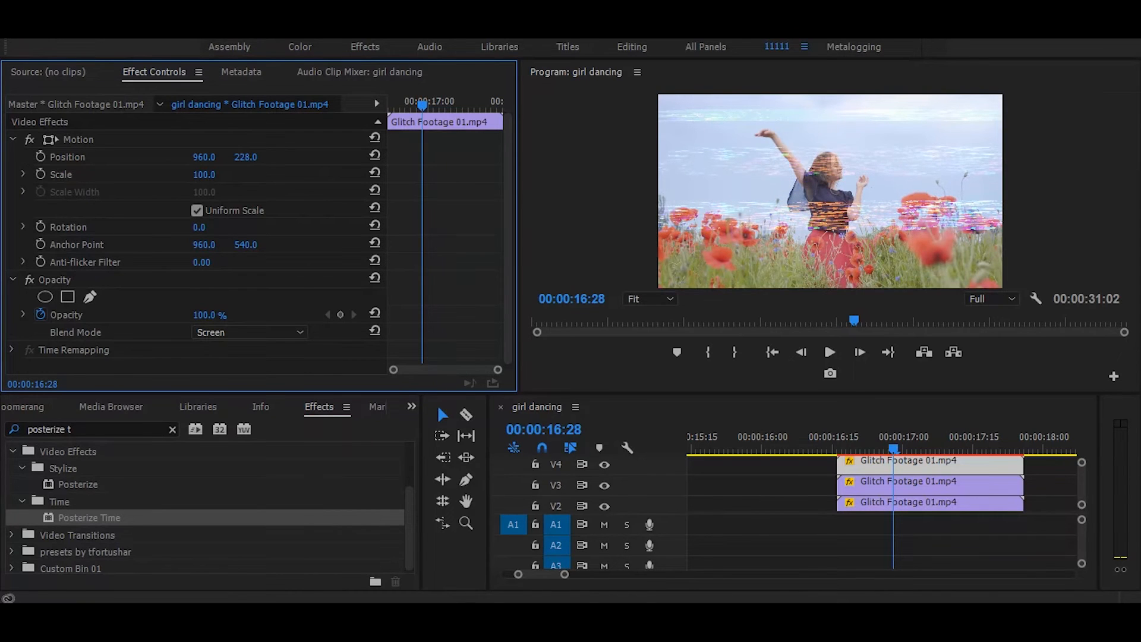
Step: Offset the top glitch copy's Position Y and back the playhead up a few frames
{"action": "left_click", "coordinate": [245, 157]}
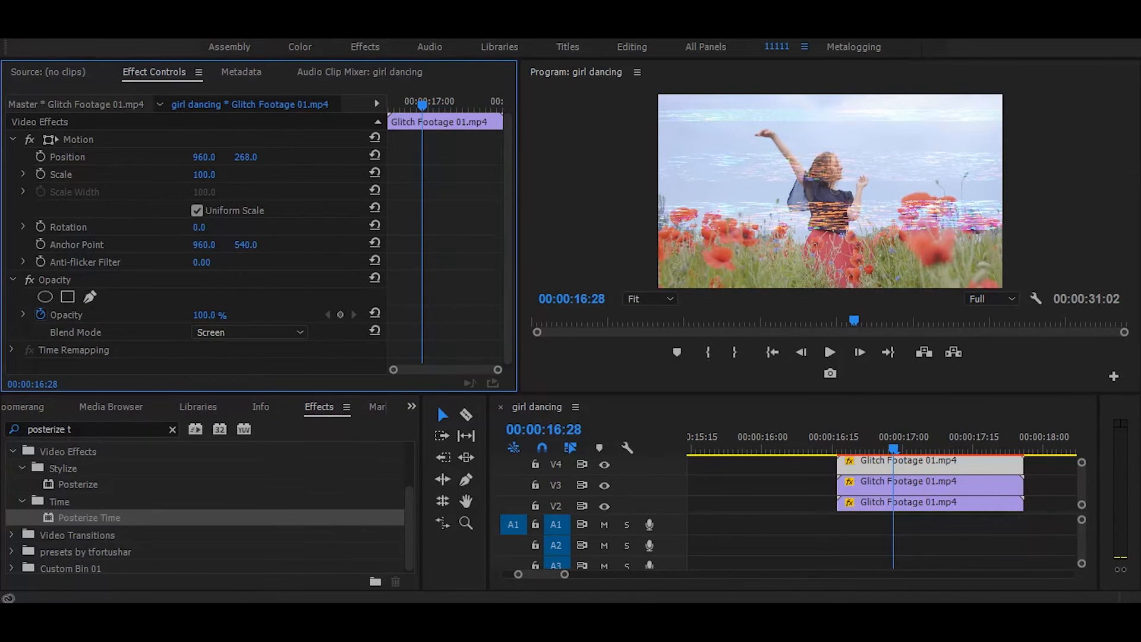
{"action": "left_click", "coordinate": [872, 445]}
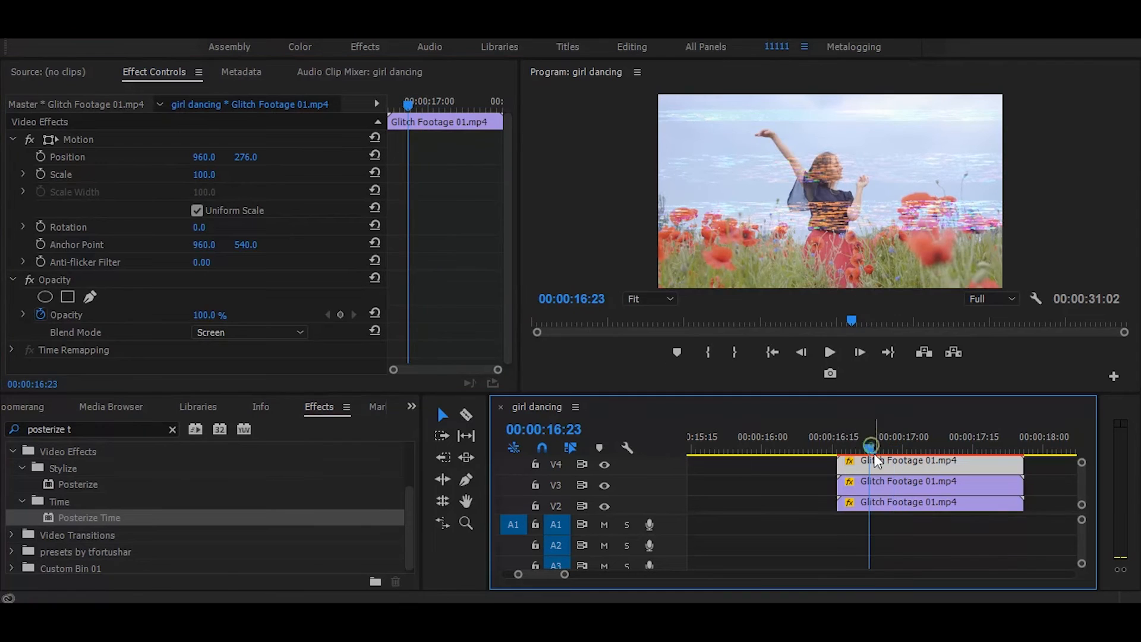